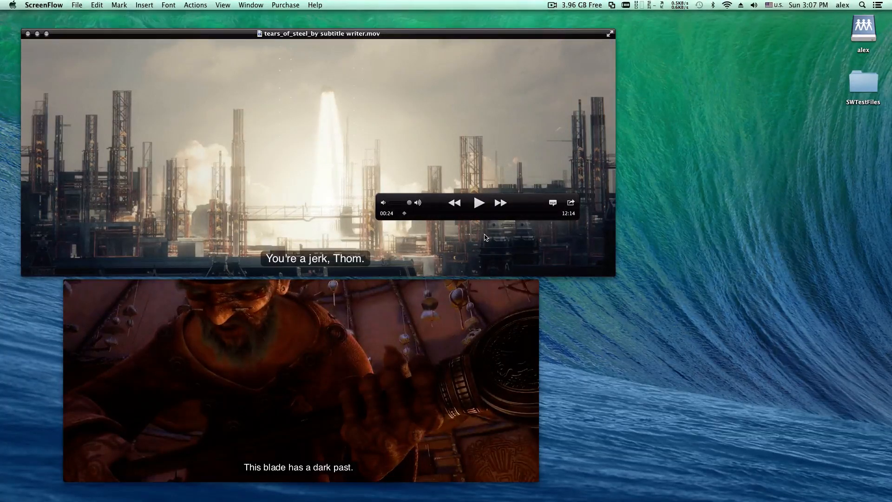
Play tears_of_steel with English subtitles, then switch the lower movie's subtitles to Chinese (China).
click(478, 202)
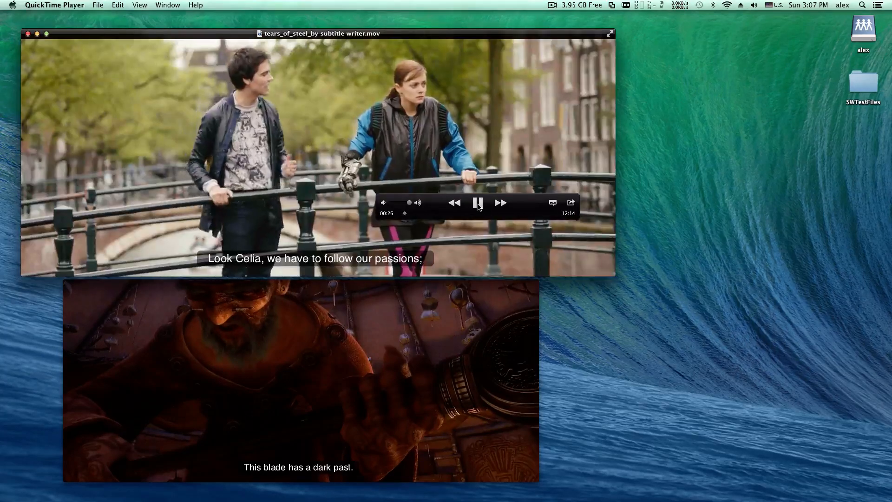
click(478, 203)
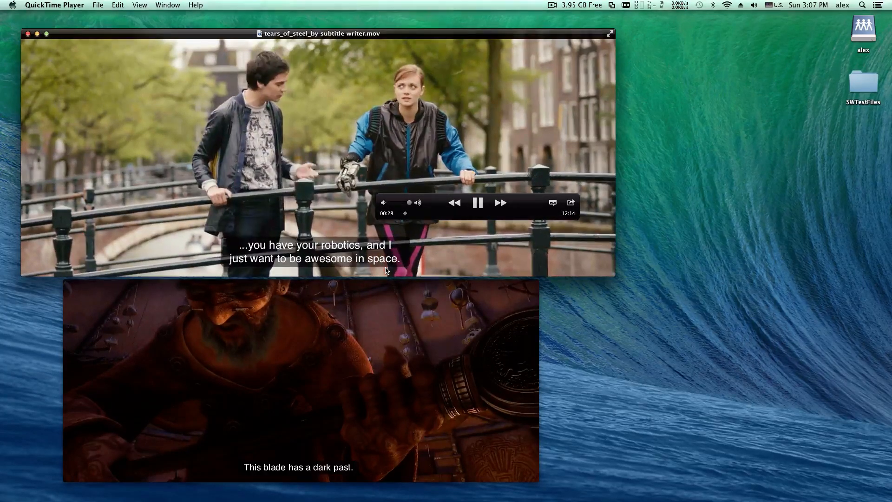
click(551, 202)
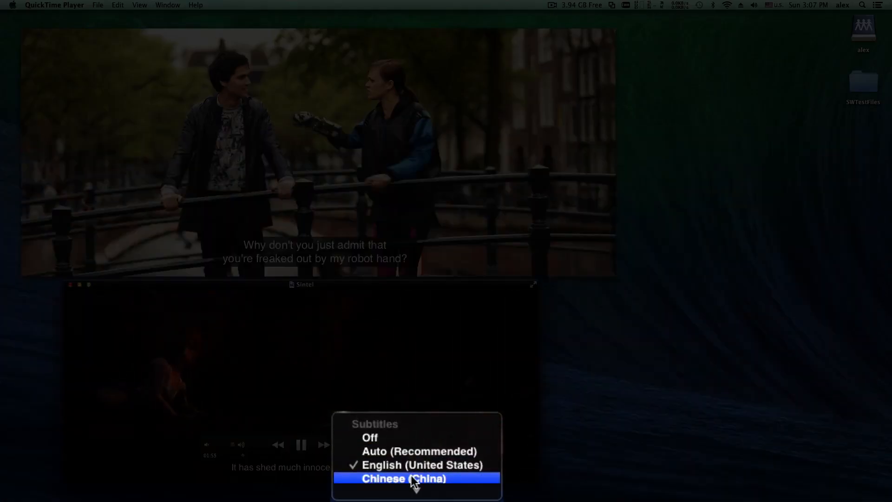
click(403, 477)
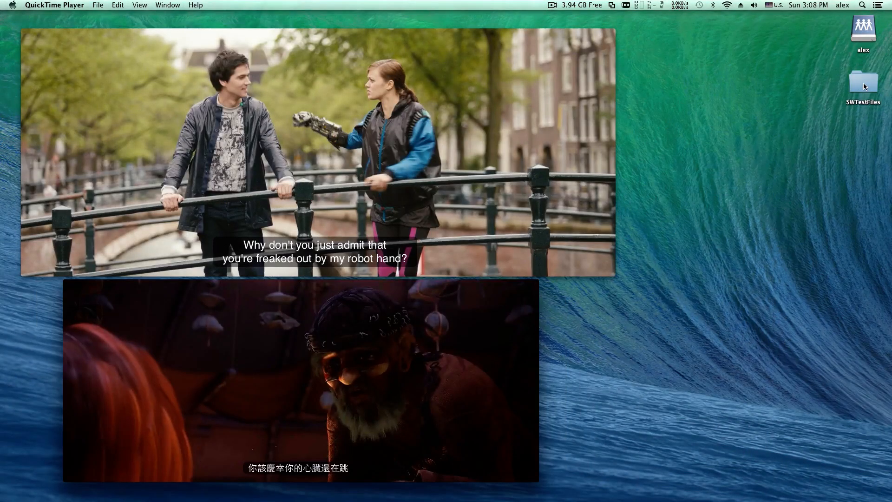
Browse the SWTestFiles desktop folder's movie and SRT files, then launch Subtitle Writer from the Dock.
double_click(862, 82)
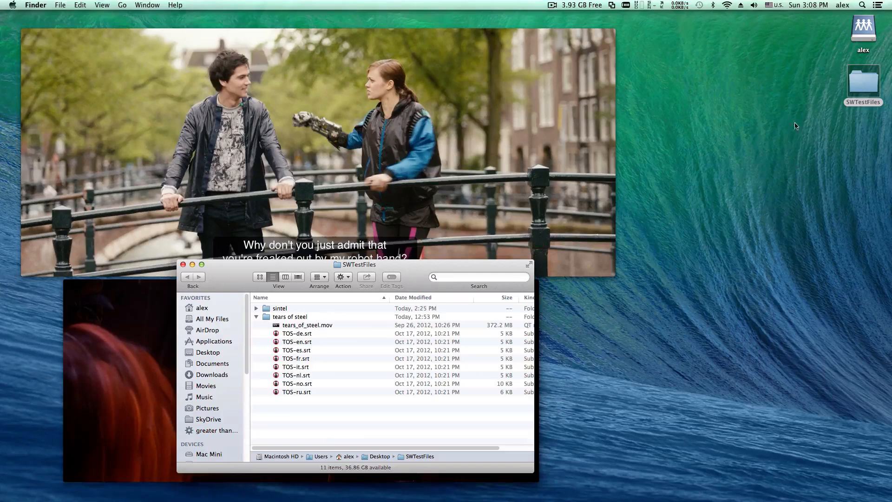
click(256, 307)
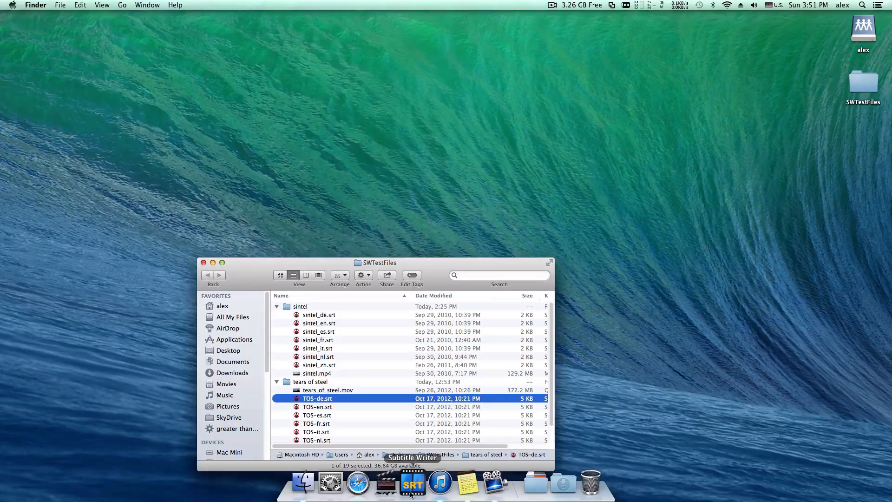
click(411, 483)
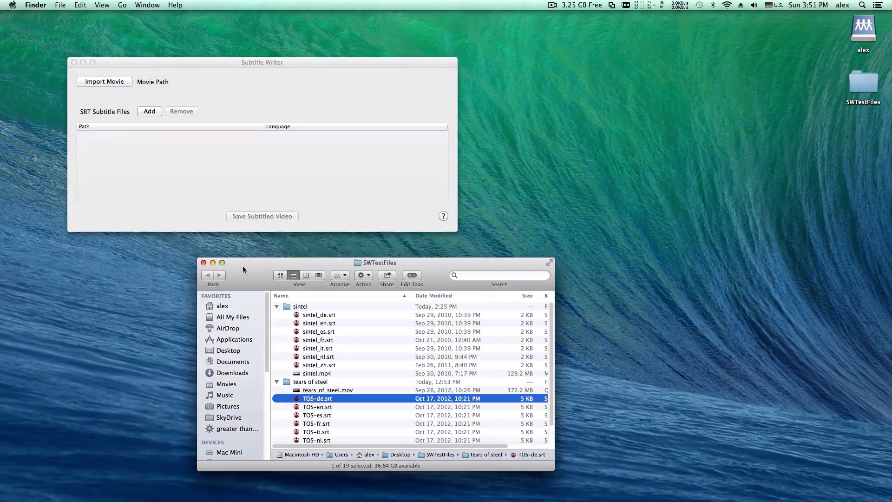
Drag tears_of_steel.mov and the eight TOS-*.srt files into Subtitle Writer's file list.
click(327, 389)
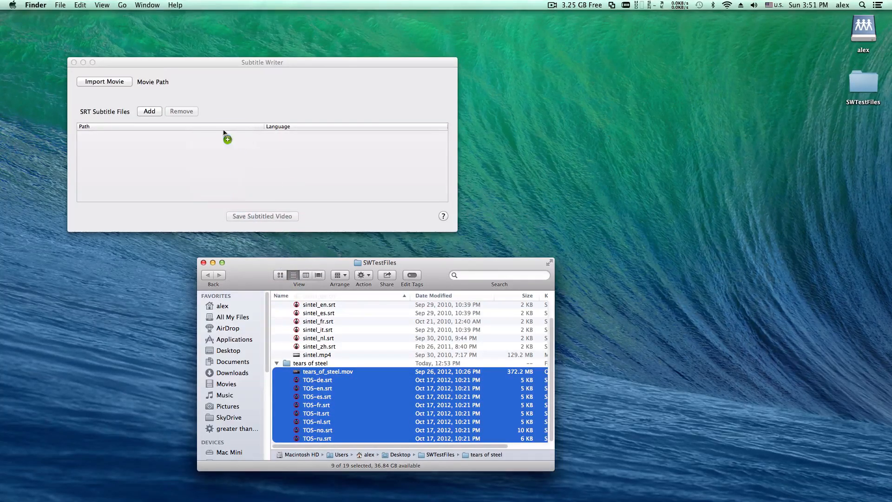
click(149, 111)
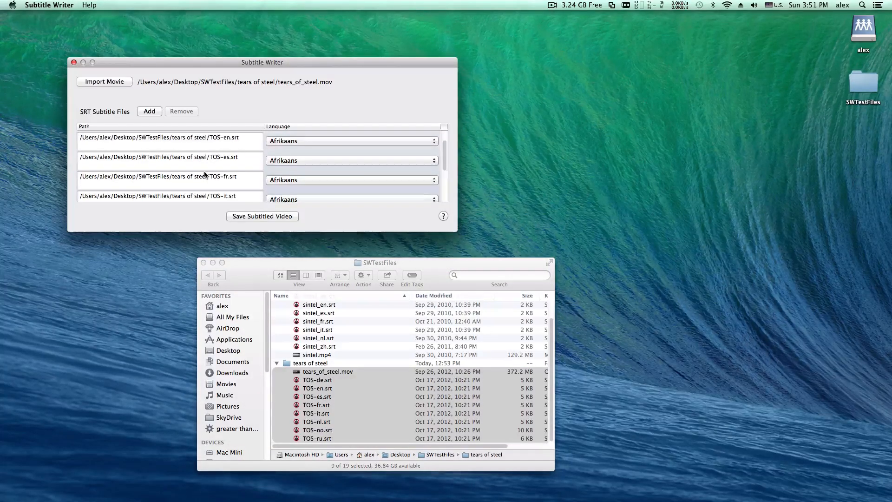
scroll(up, 3)
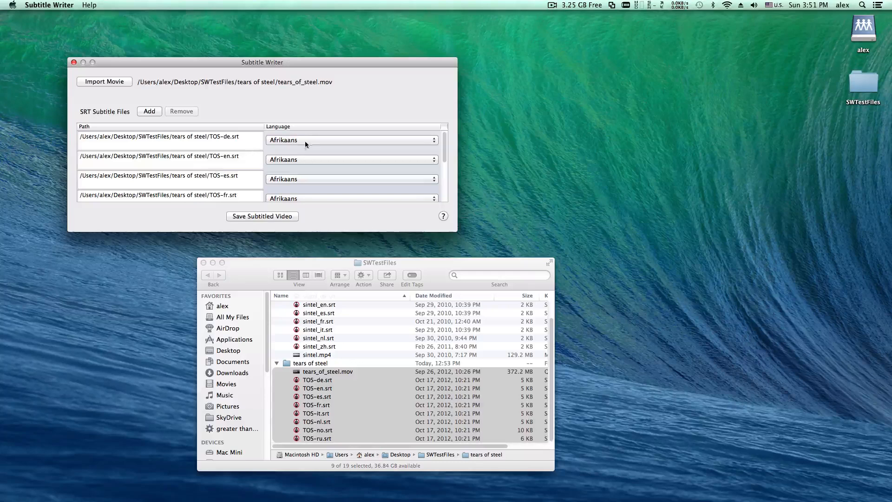
Assign TOS-de, TOS-en, TOS-es and TOS-fr the languages German, English, Spanish and French.
click(350, 140)
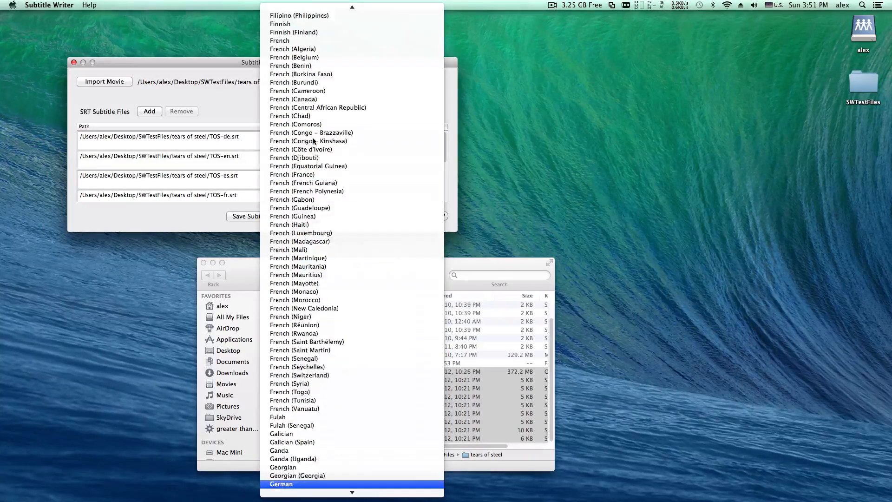
click(281, 483)
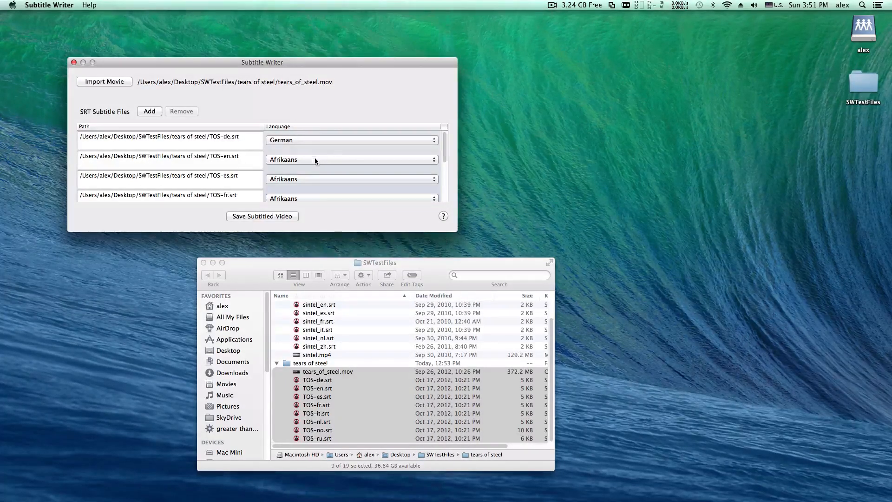
click(351, 159)
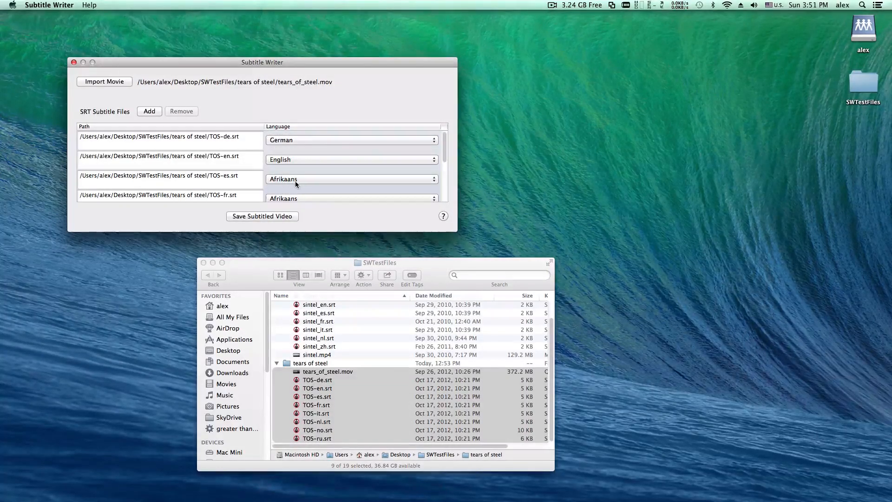
click(351, 178)
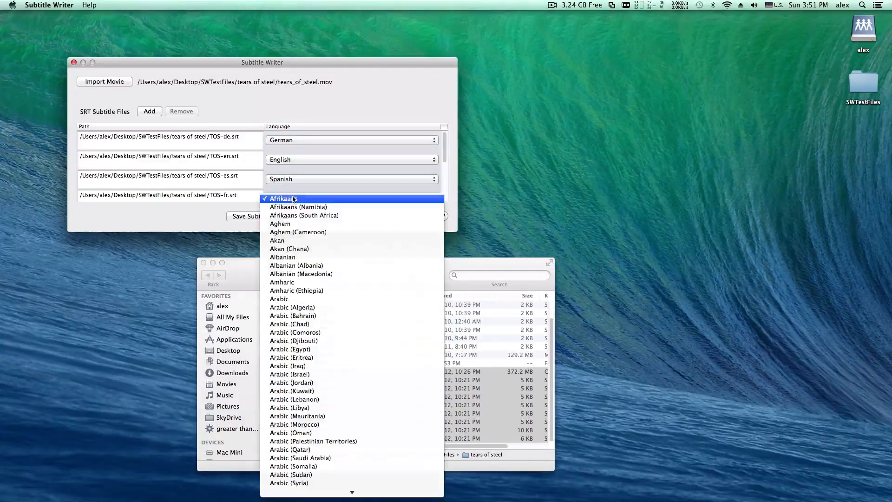
click(280, 198)
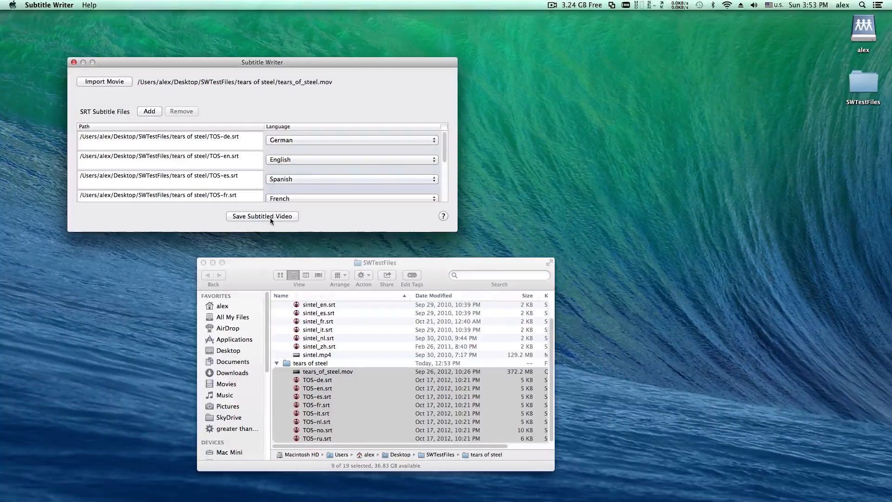
Save the subtitled video to the Desktop as tears_of_steel_by subtitle writer.mov.
click(262, 216)
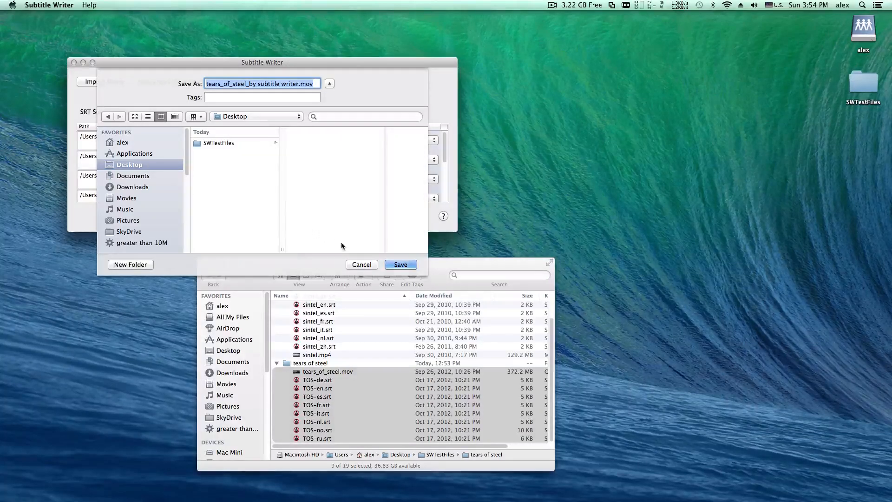
click(399, 264)
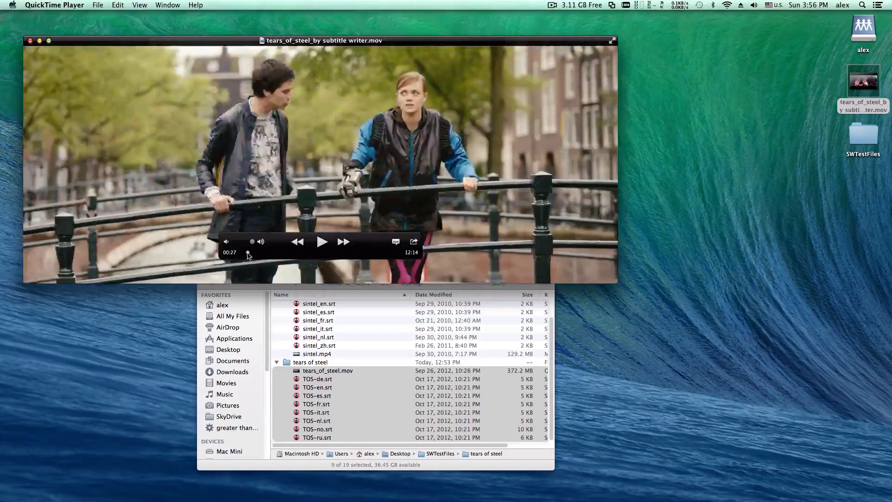
Play the saved movie and list its embedded subtitle languages, English through Spanish.
click(396, 242)
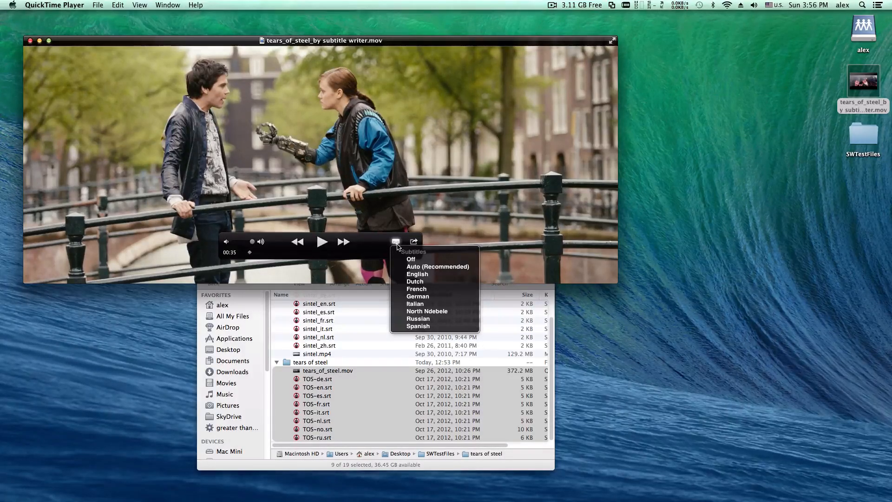
click(417, 273)
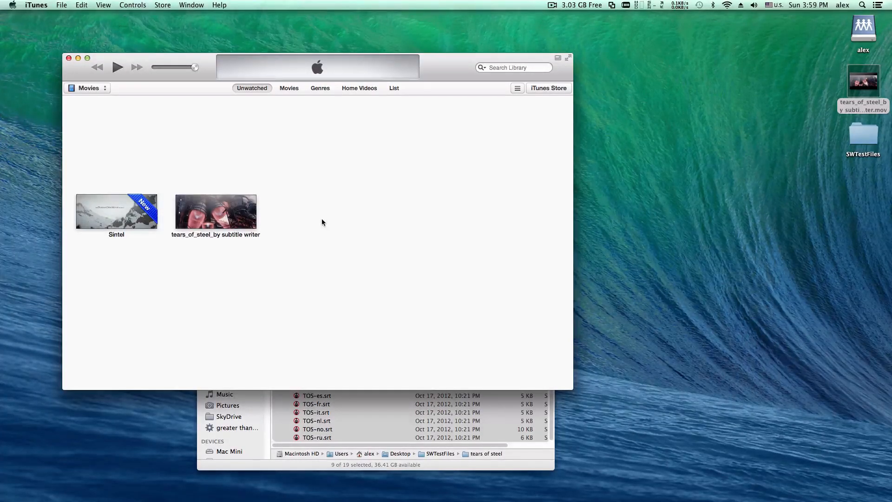
Play tears_of_steel_by subtitle writer from the Movies library with Spanish subtitles.
click(215, 214)
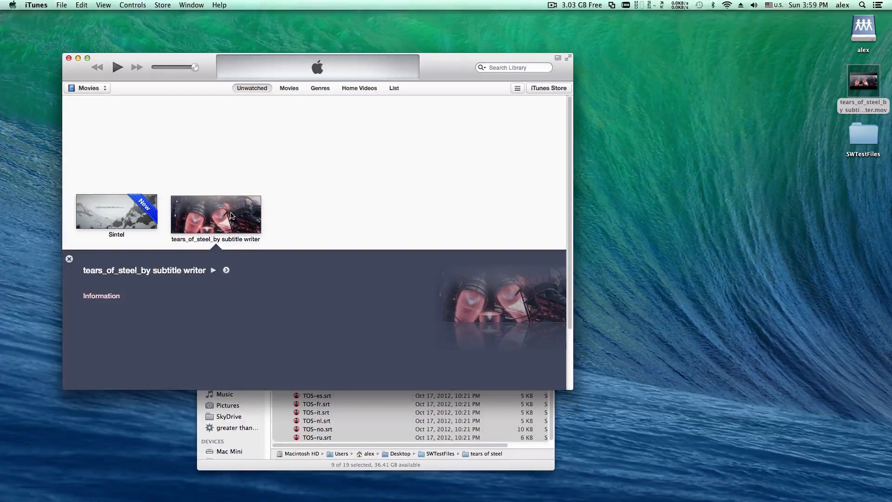
double_click(216, 214)
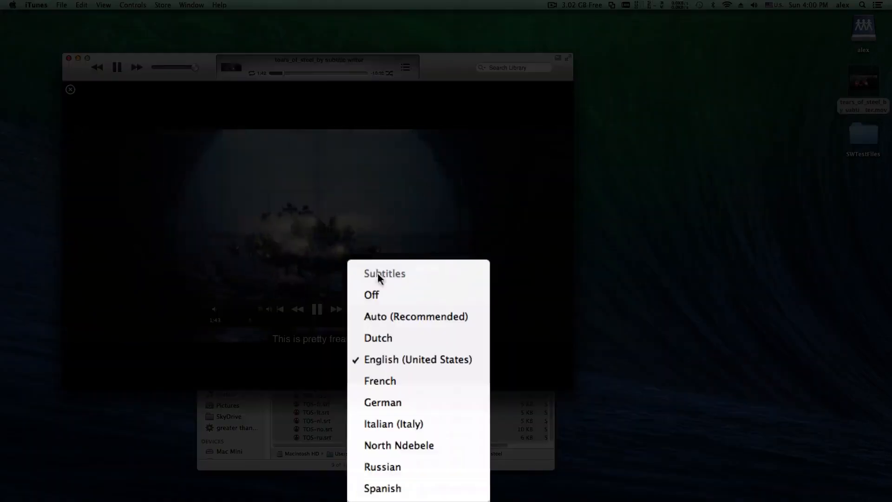
mouse_move(381, 487)
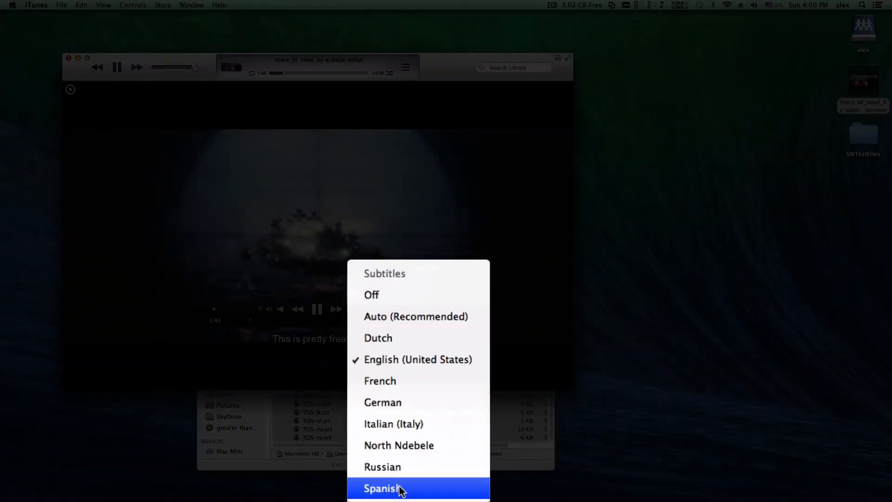
click(381, 488)
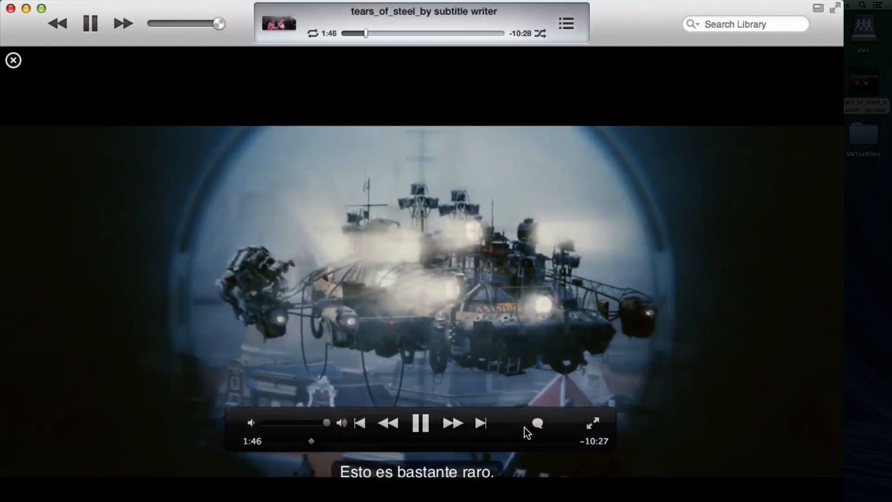